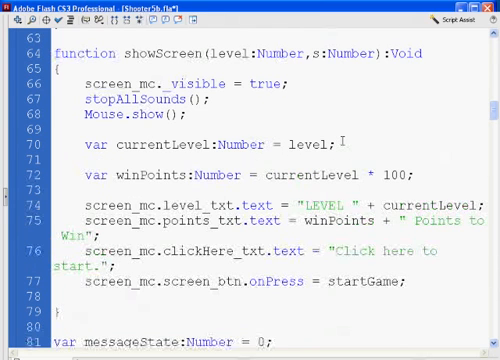
Step: Declare 'var score:Number = s;' in showScreen and set winPoints to currentLevel times 5
{"action": "type", "text": "var"}
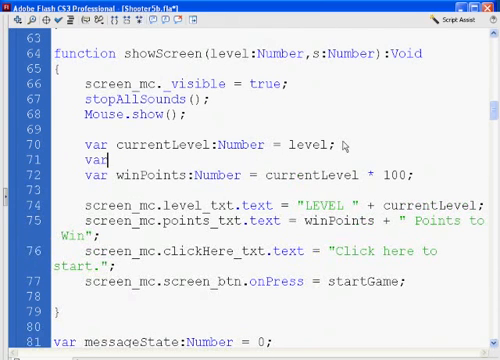
{"action": "type", "text": "score"}
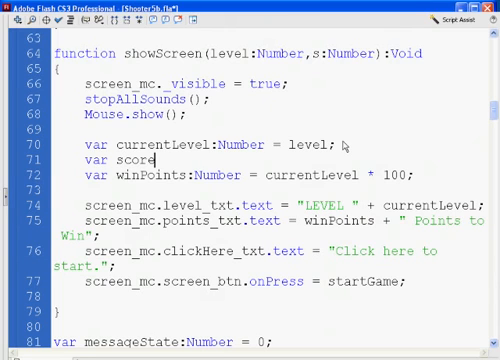
{"action": "type", "text": ":N"}
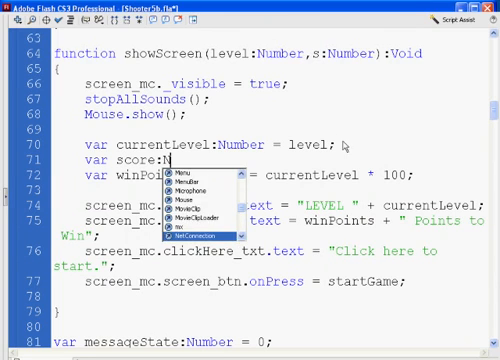
{"action": "type", "text": "umber ="}
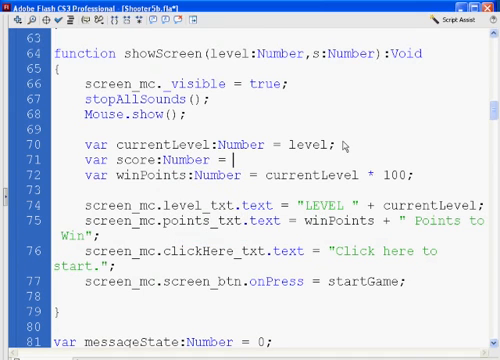
{"action": "type", "text": "s;"}
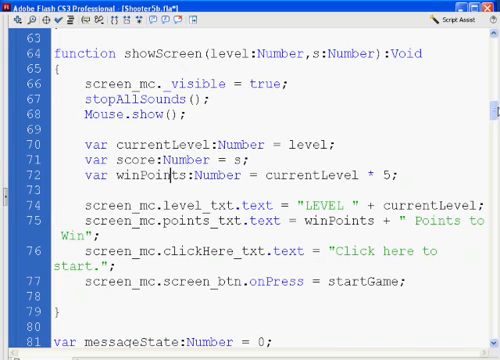
Step: Scroll the script down to reveal the startGame function and the onPress line
{"action": "scroll", "scroll_direction": "down", "scroll_amount": 3}
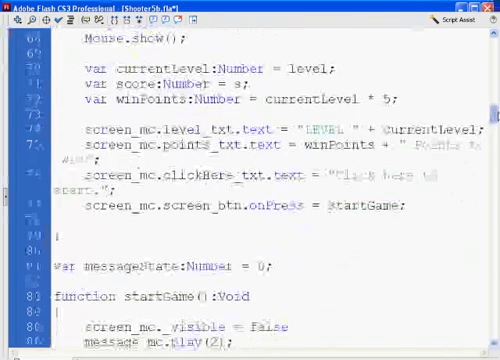
{"action": "scroll", "scroll_direction": "down", "scroll_amount": 3}
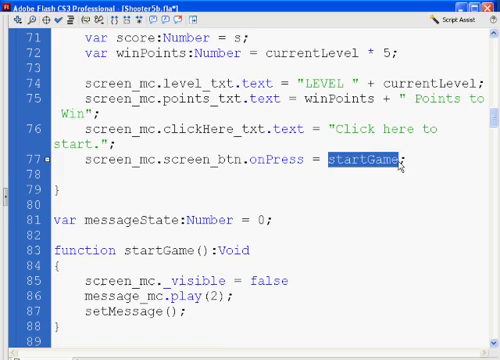
Step: Rewrite onPress as an inline function() that calls startGame();
{"action": "left_click", "coordinate": [402, 160]}
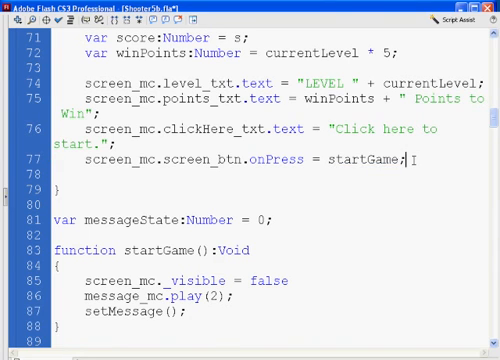
{"action": "key", "text": "BackSpace"}
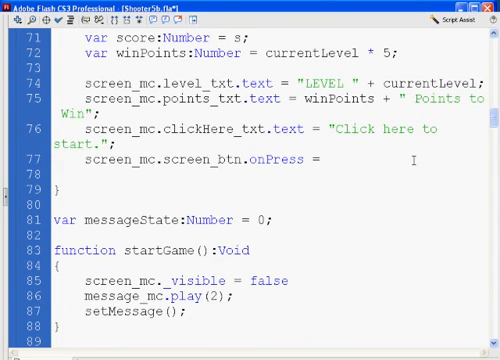
{"action": "type", "text": "function"}
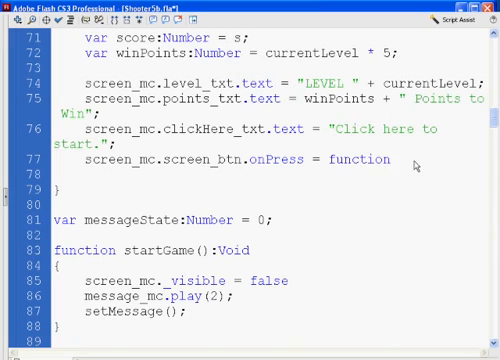
{"action": "left_click", "coordinate": [388, 158]}
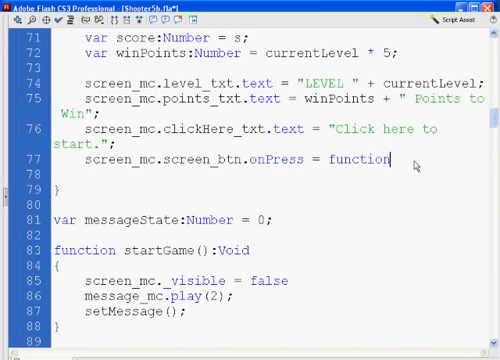
{"action": "type", "text": "()"}
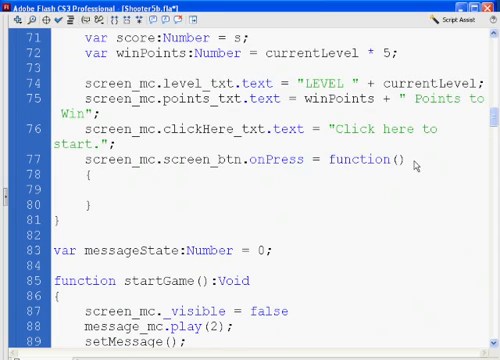
{"action": "type", "text": "start"}
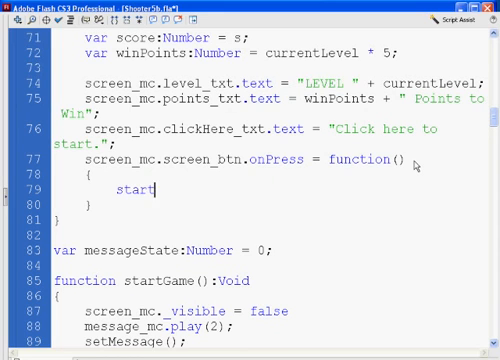
{"action": "type", "text": "Game("}
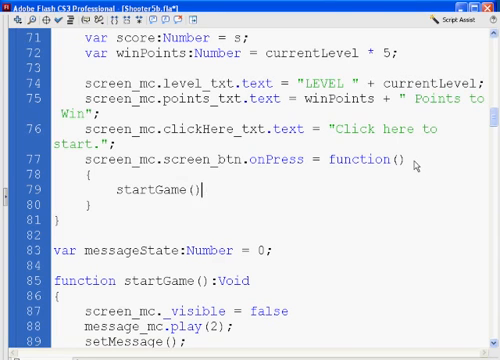
{"action": "type", "text": ";"}
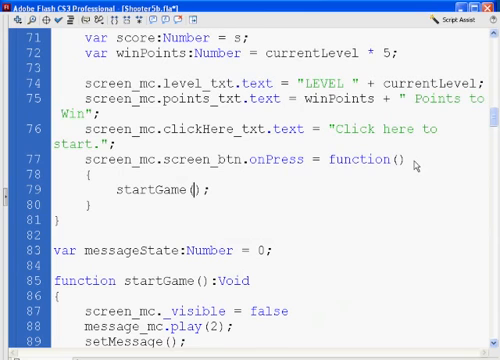
Step: Pass currentLevel, winPoints and score as startGame's arguments
{"action": "type", "text": "current"}
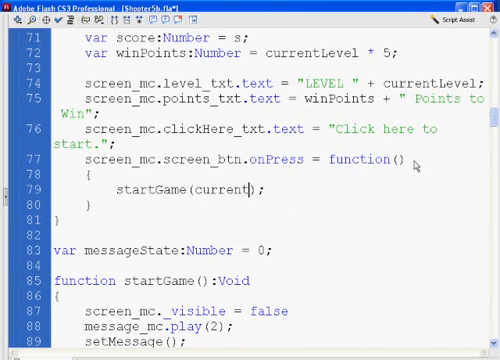
{"action": "type", "text": "Level, winPoints"}
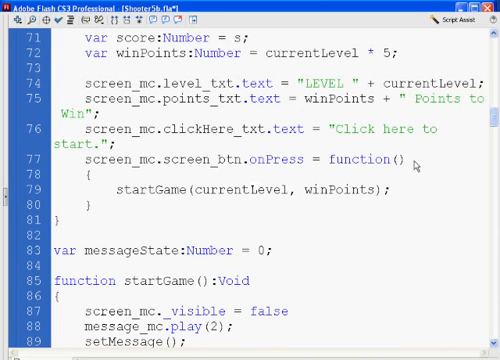
{"action": "type", "text": ","}
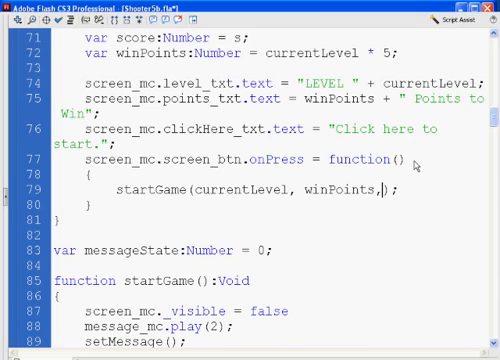
{"action": "type", "text": "score"}
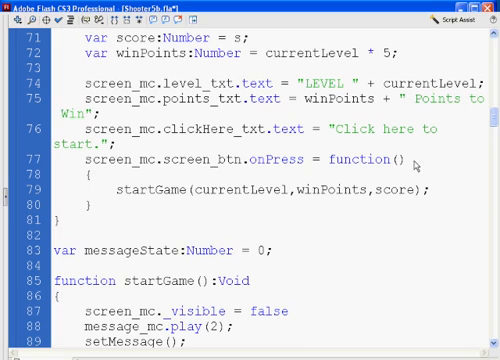
{"action": "left_click", "coordinate": [118, 187]}
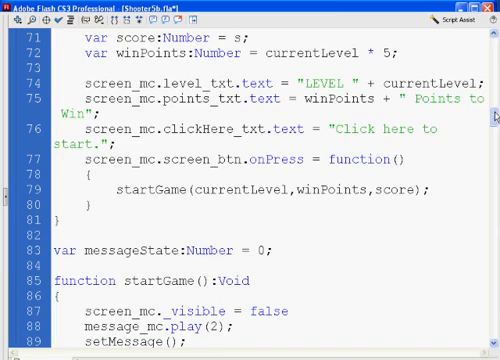
{"action": "scroll", "scroll_direction": "down", "scroll_amount": 3}
{"action": "type", "text": "c"}
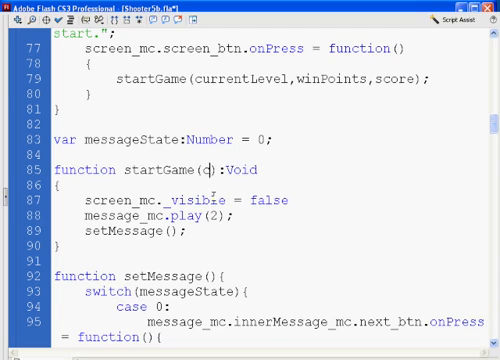
Step: Declare startGame(cl:Number, wp:Number, s:Number):Void and open a blank line in its body
{"action": "type", "text": "l,"}
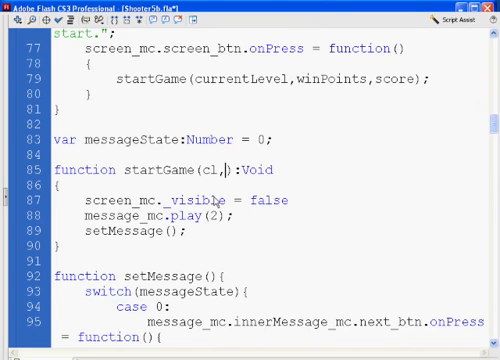
{"action": "type", "text": "wp"}
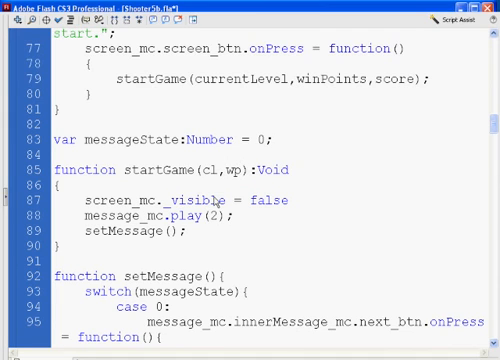
{"action": "type", "text": ","}
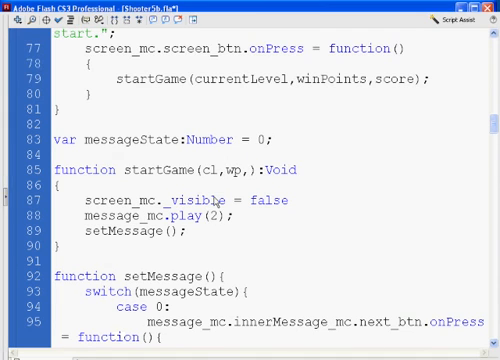
{"action": "type", "text": "s"}
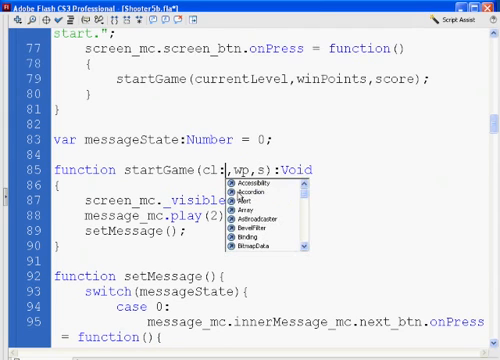
{"action": "type", "text": "Number"}
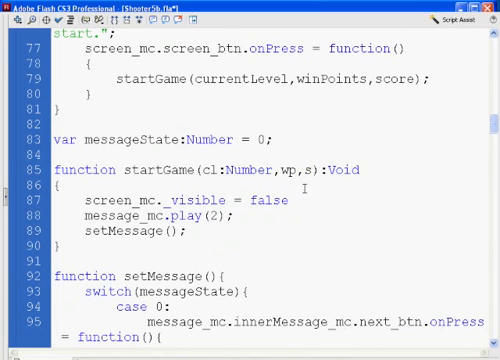
{"action": "type", "text": "NetConnection"}
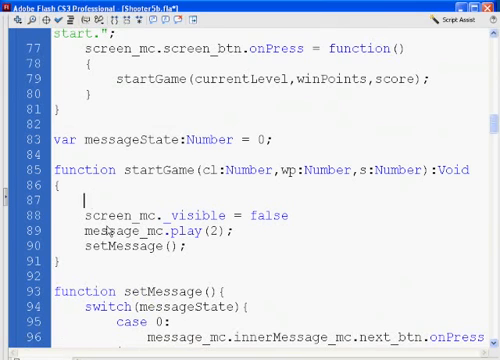
Step: Assign level = cl;, winPoints = wp; and score = s; at the start of startGame
{"action": "type", "text": "level"}
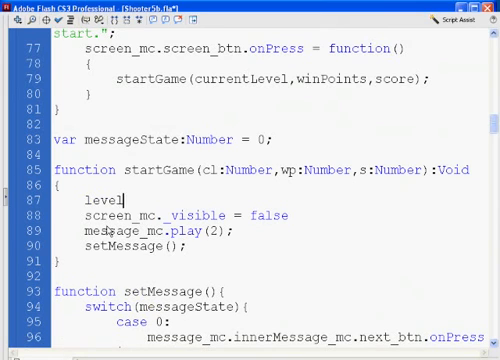
{"action": "type", "text": "="}
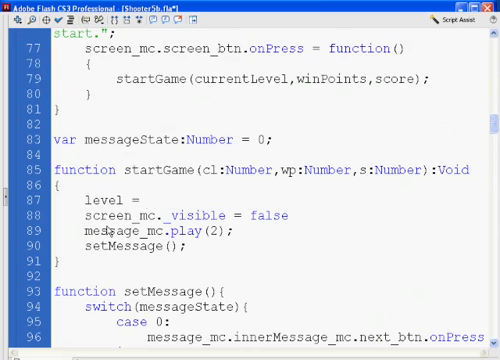
{"action": "type", "text": "cl;"}
{"action": "type", "text": "wi"}
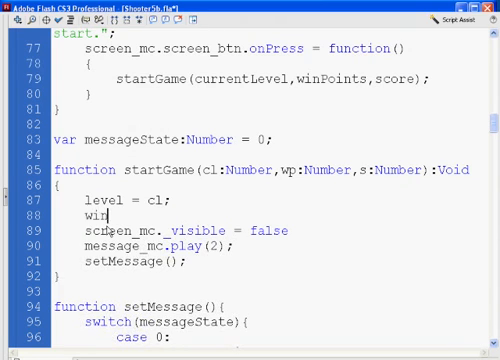
{"action": "type", "text": "nPoints ="}
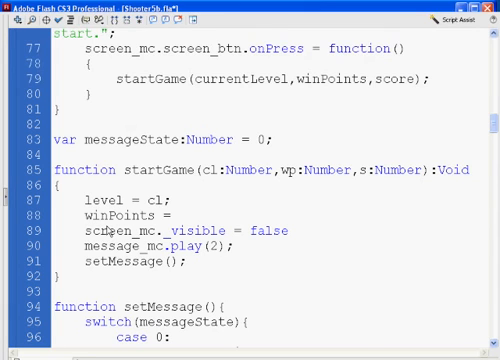
{"action": "type", "text": "wp;"}
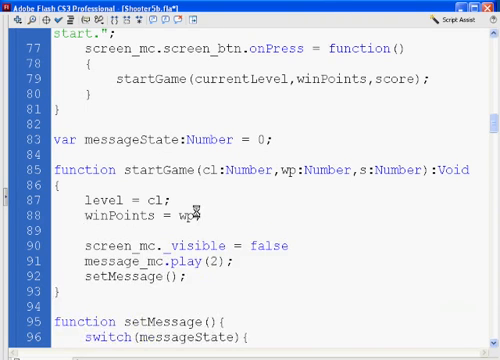
{"action": "type", "text": "score ="}
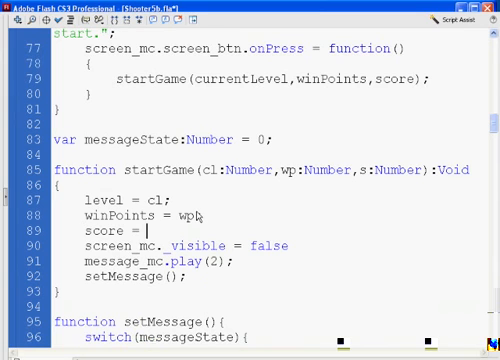
{"action": "type", "text": "s;"}
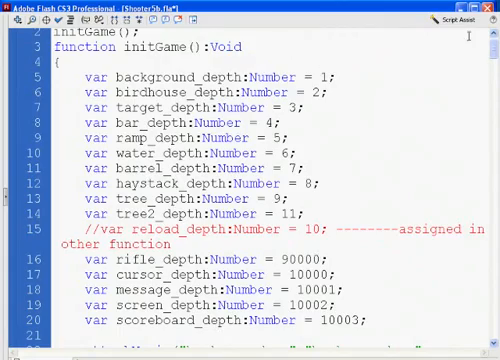
{"action": "scroll", "scroll_direction": "down", "scroll_amount": 3}
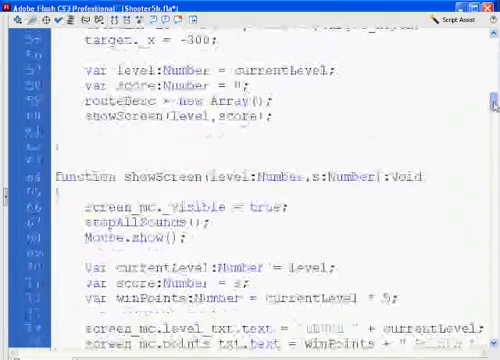
{"action": "scroll", "scroll_direction": "down", "scroll_amount": 3}
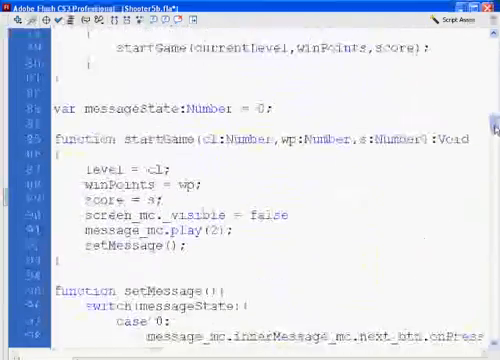
{"action": "scroll", "scroll_direction": "down", "scroll_amount": 3}
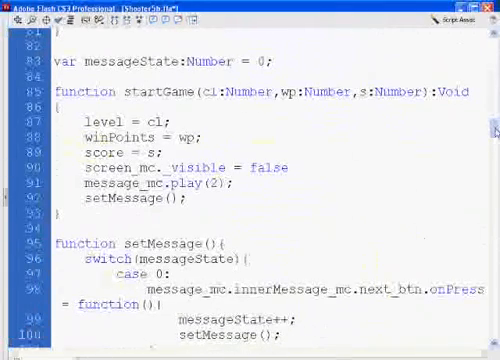